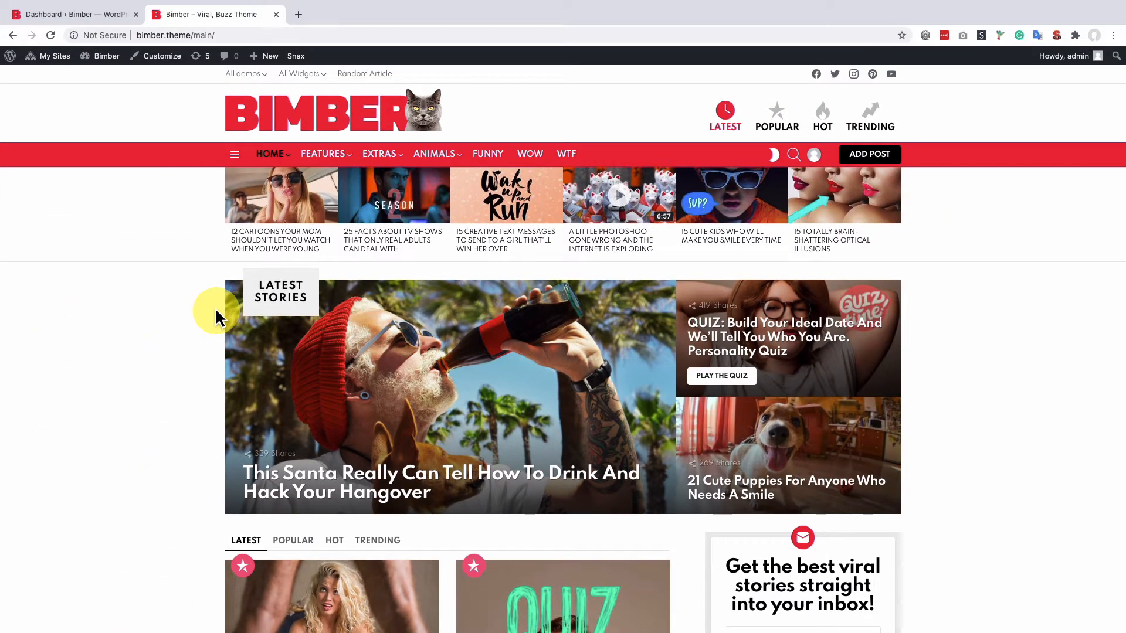
# Step: Switch to the 'Dashboard < Bimber' tab to reach the WordPress admin
pyautogui.click(68, 14)
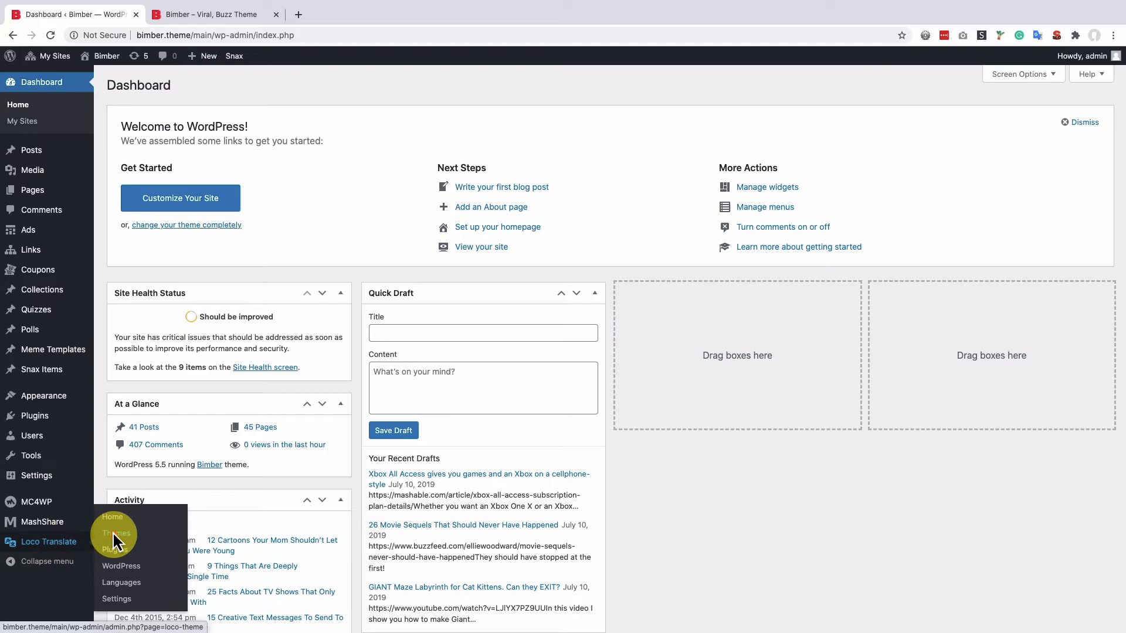
# Step: Open Loco Translate's Themes list and select the Bimber theme bundle
pyautogui.click(116, 534)
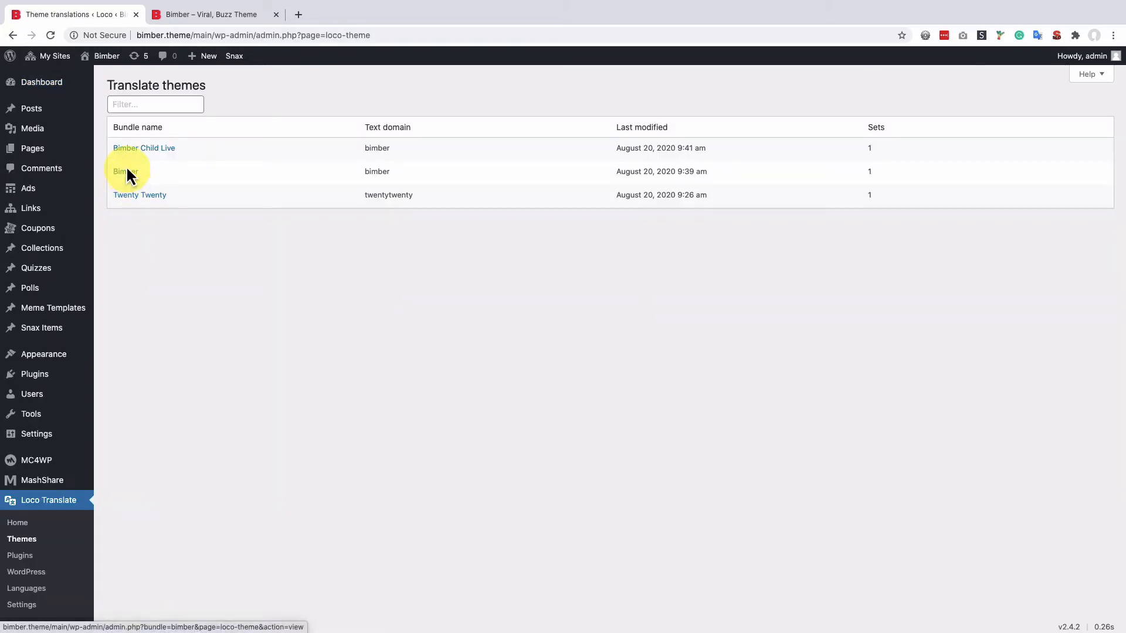
pyautogui.click(125, 170)
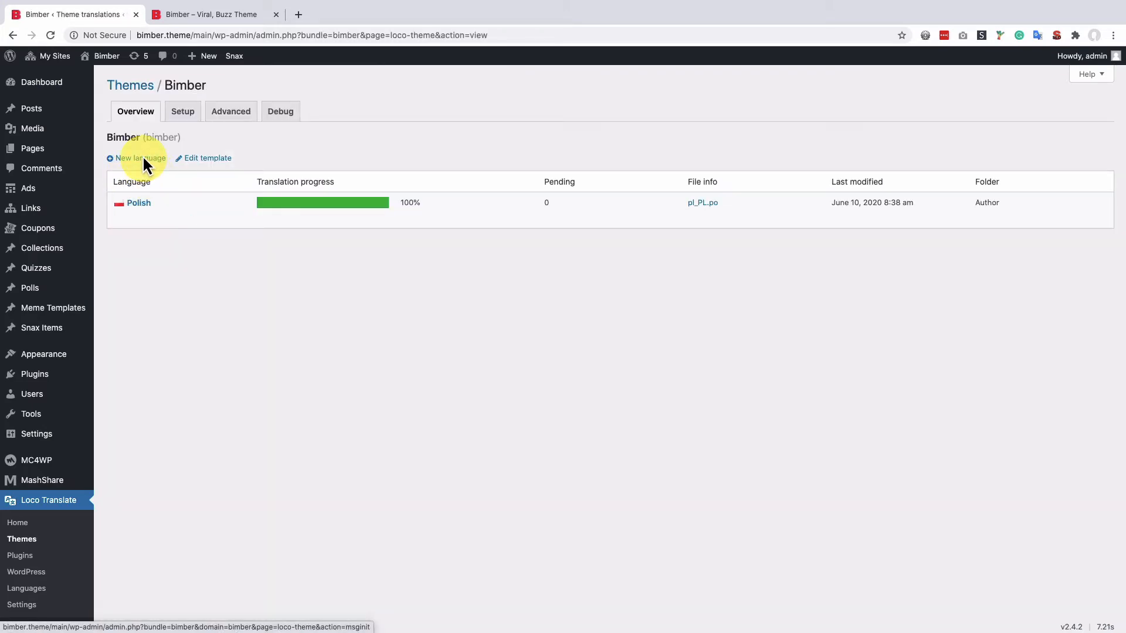
# Step: Add English (United States) as a new Bimber language in the custom location and start translating
pyautogui.click(137, 157)
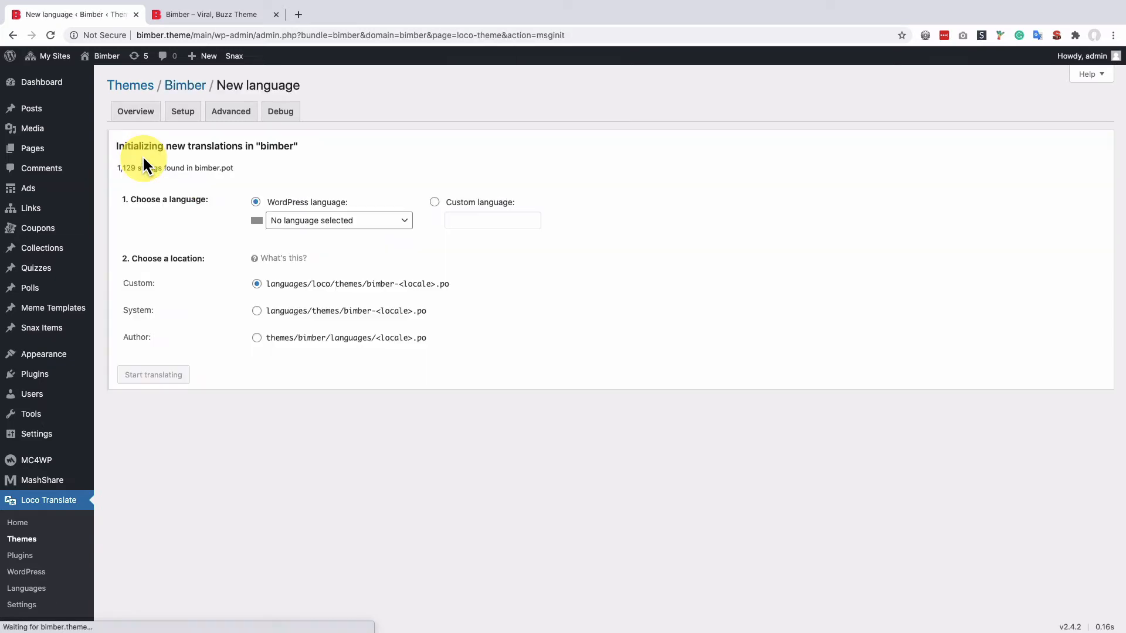
pyautogui.moveTo(191, 223)
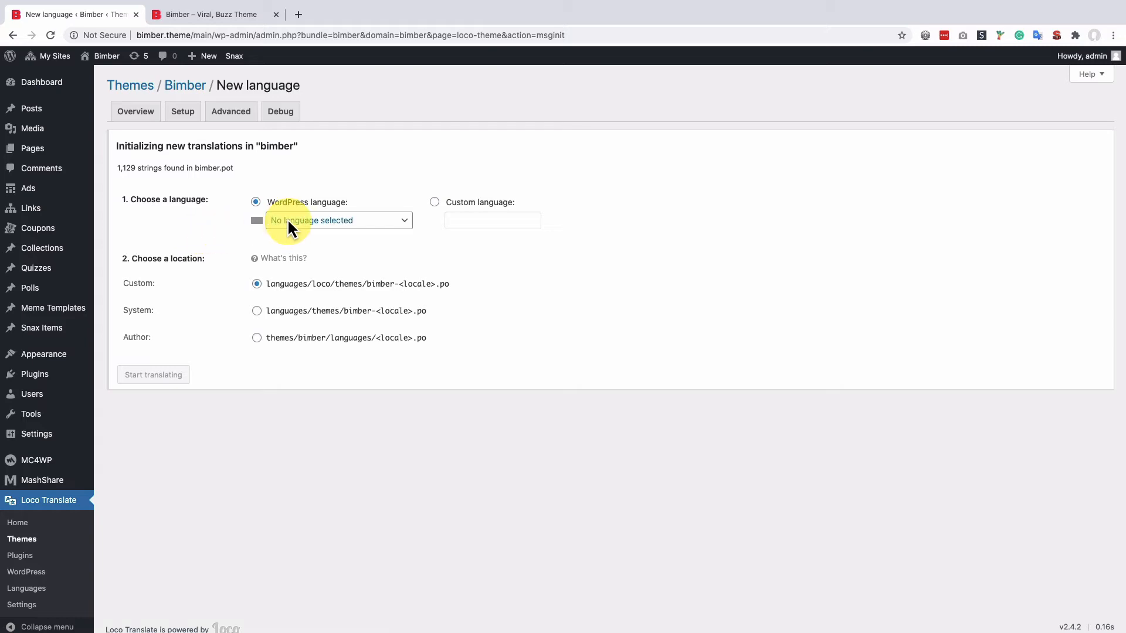
pyautogui.click(338, 219)
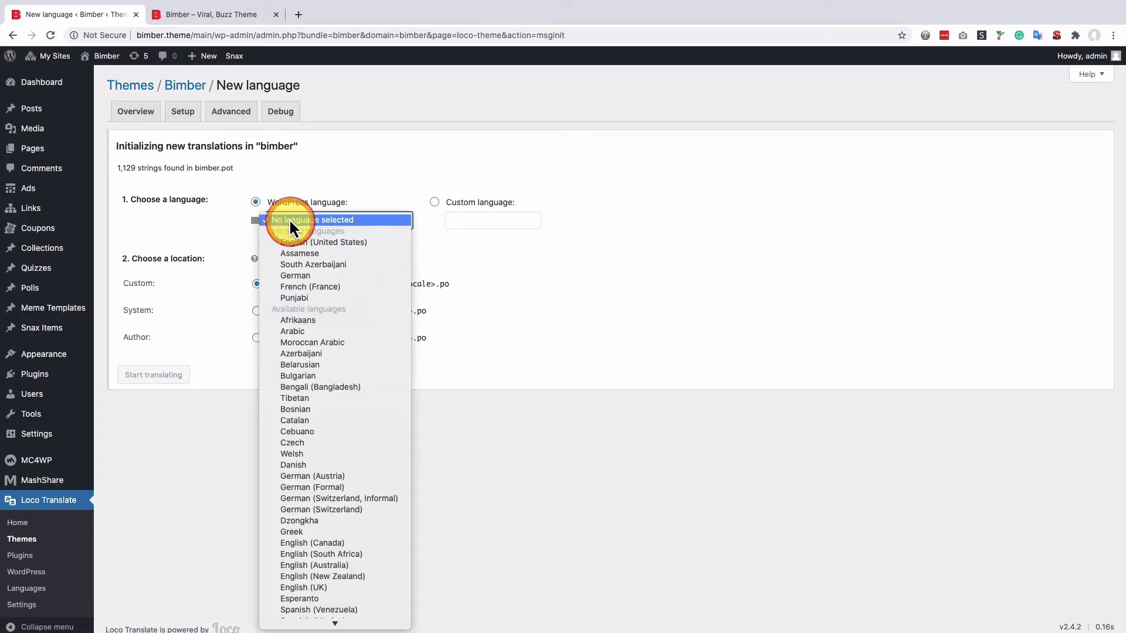
pyautogui.click(322, 242)
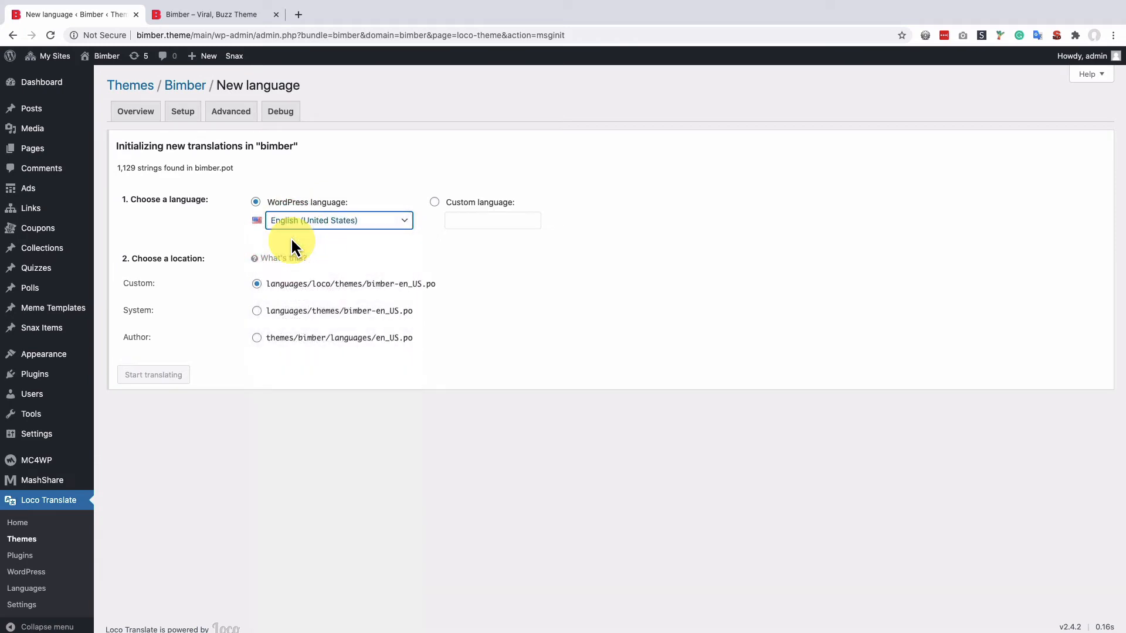
pyautogui.click(256, 282)
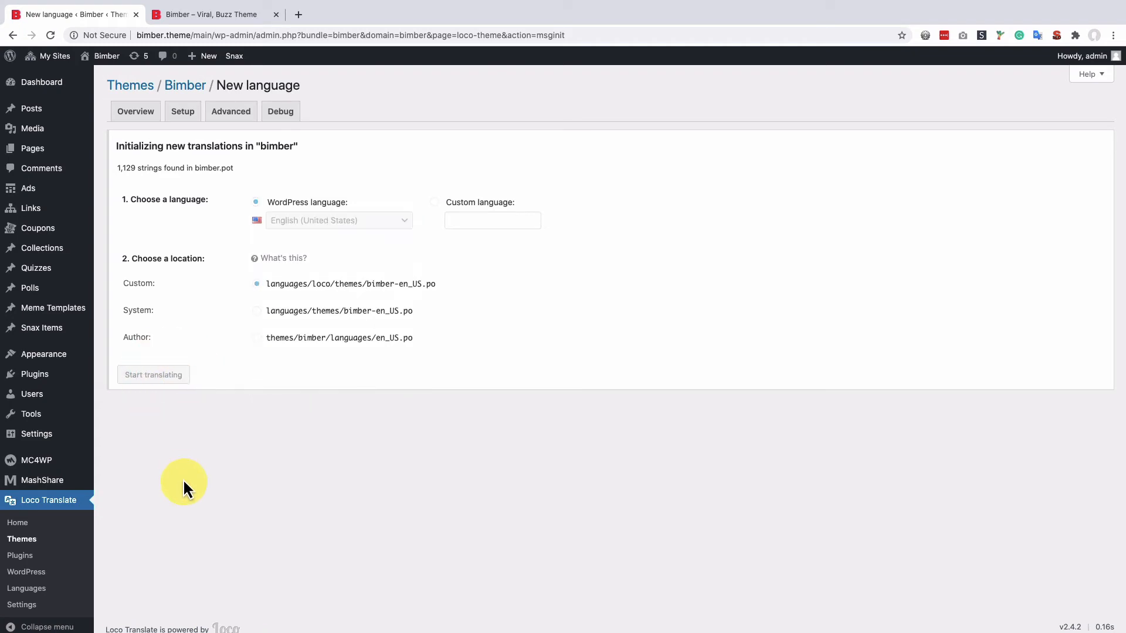
# Step: Filter the bimber-en_US.po strings by typing 'Latest stories' into the filter box
pyautogui.click(152, 374)
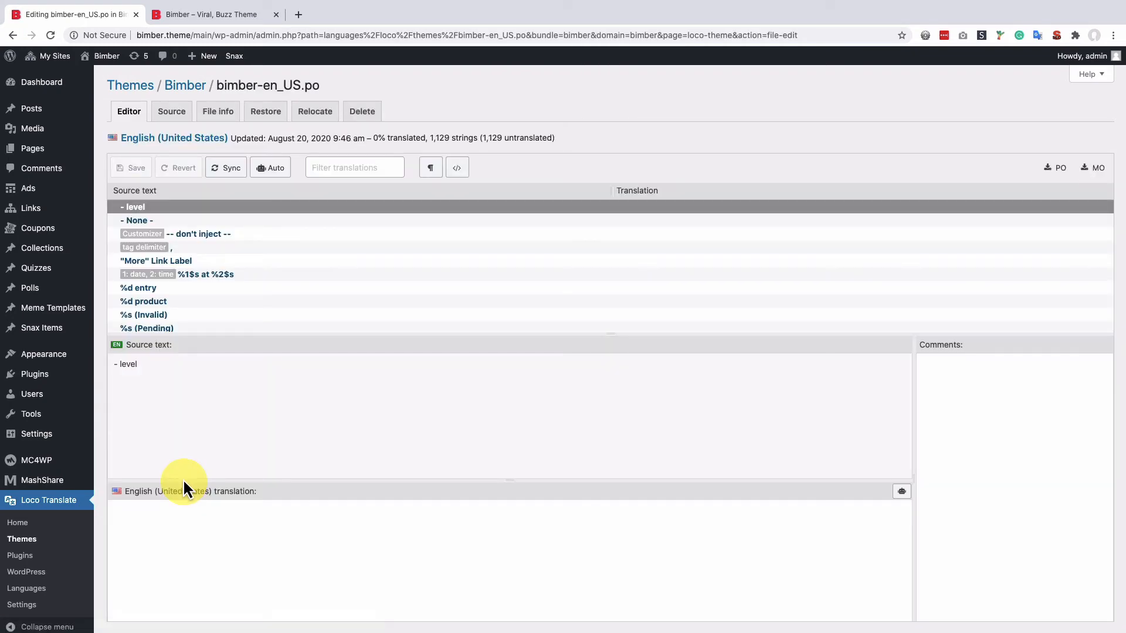
pyautogui.moveTo(198, 281)
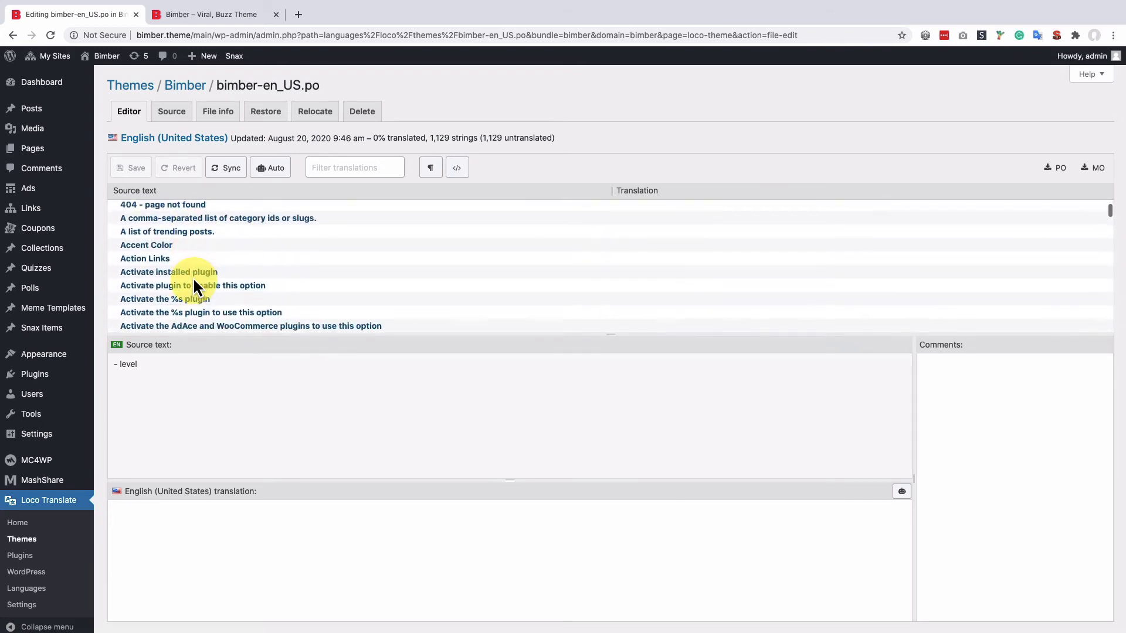
pyautogui.click(354, 167)
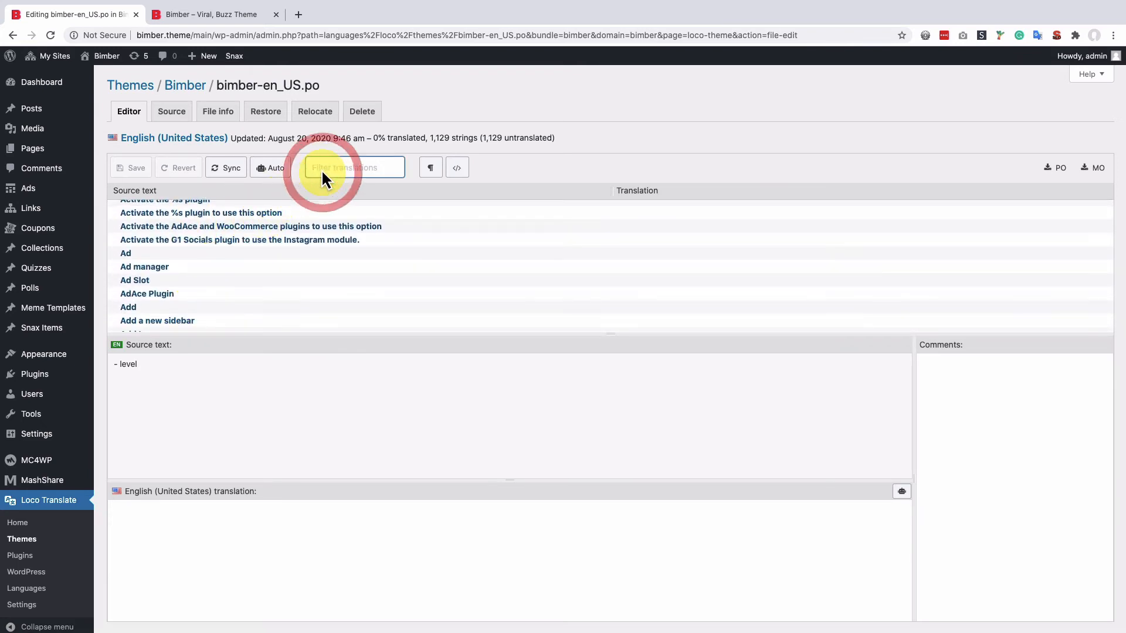
pyautogui.write('Late')
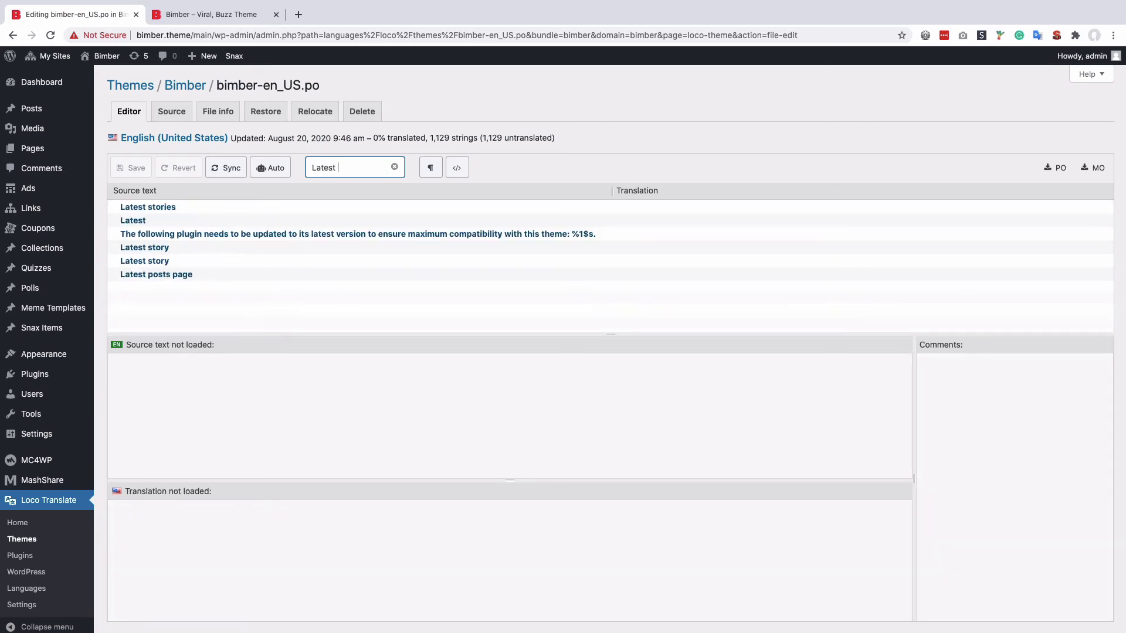
pyautogui.write('stories')
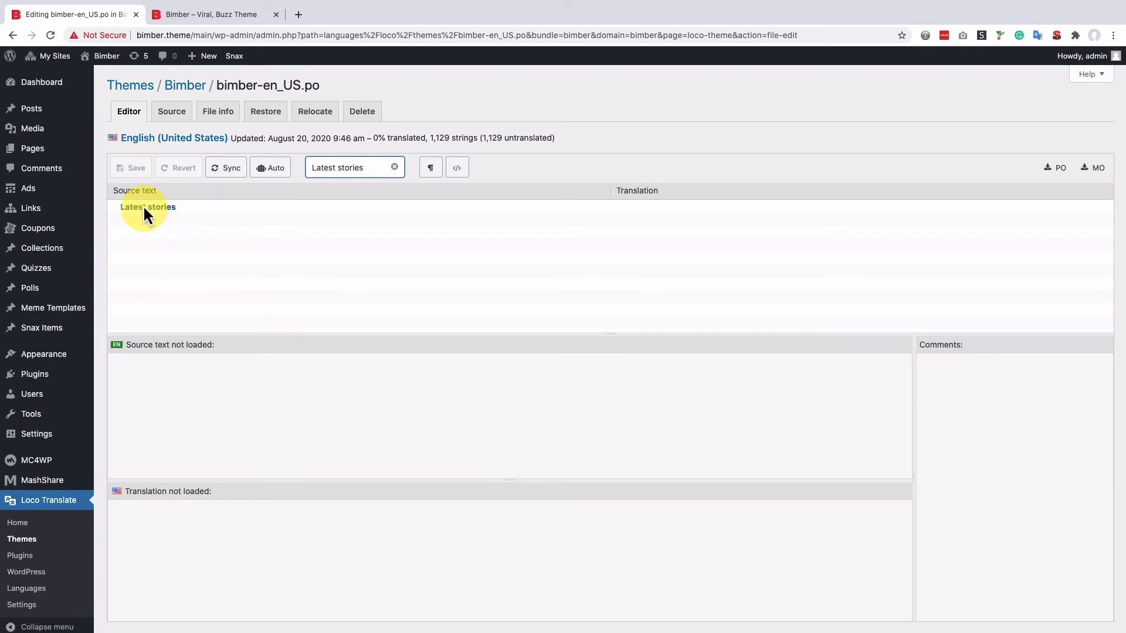
# Step: Enter 'Recent news' as the translation of 'Latest stories' and save the file
pyautogui.click(147, 207)
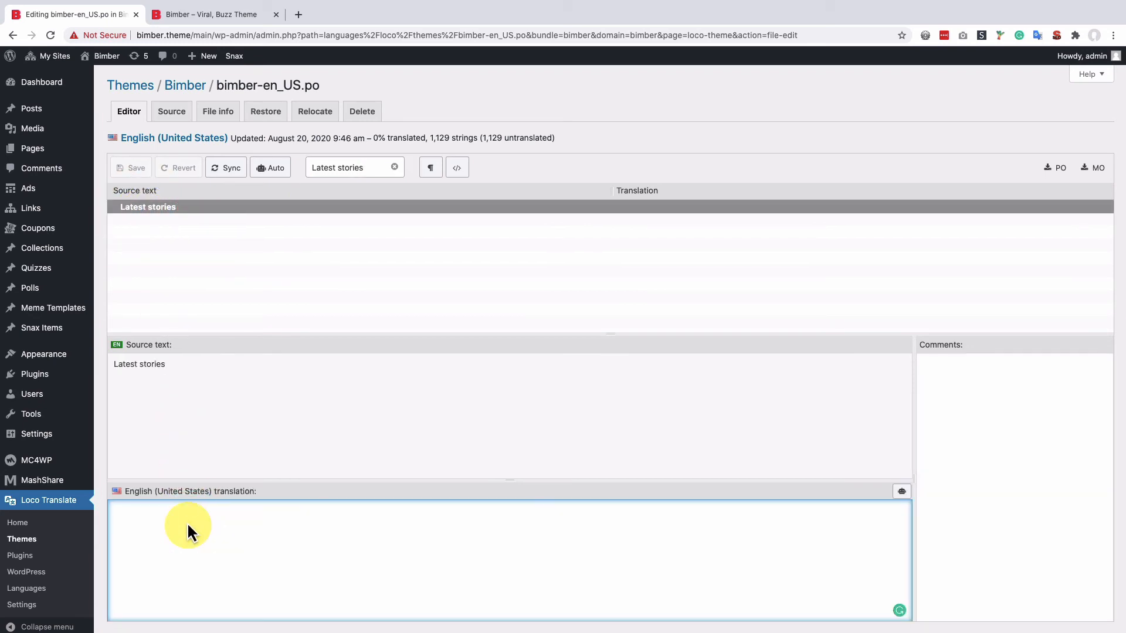
pyautogui.write('Recent')
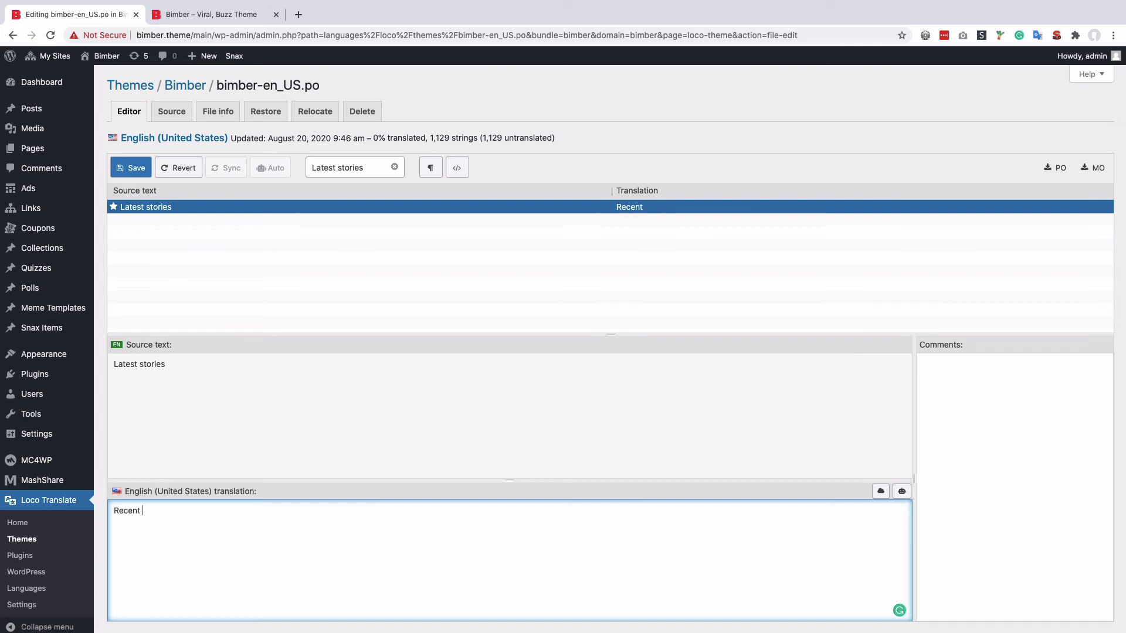
pyautogui.write('news')
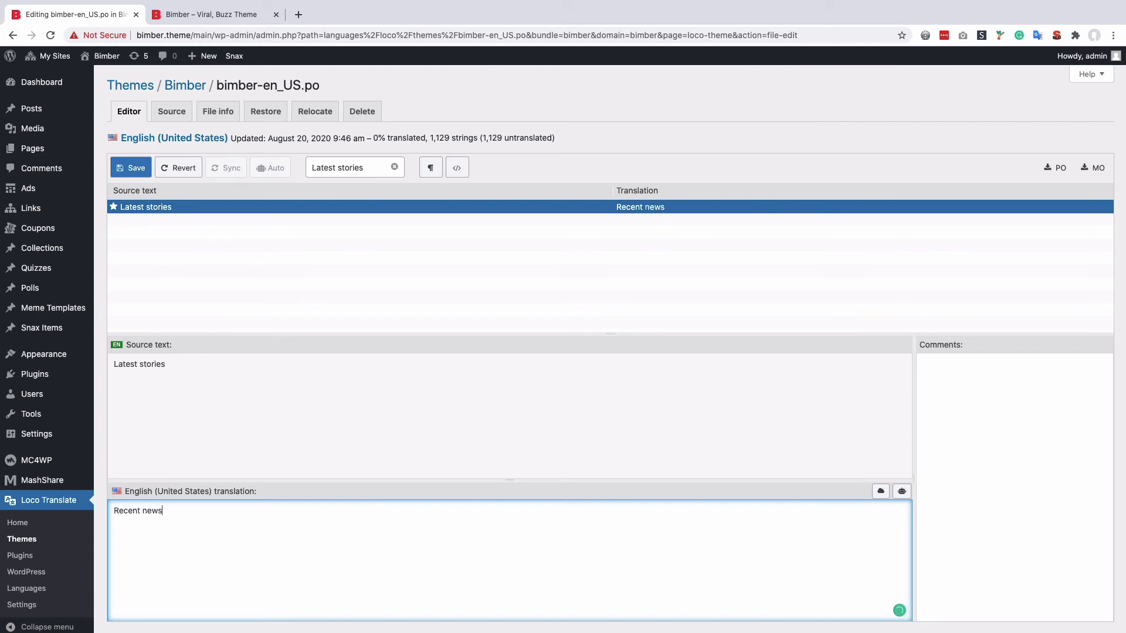
pyautogui.click(131, 167)
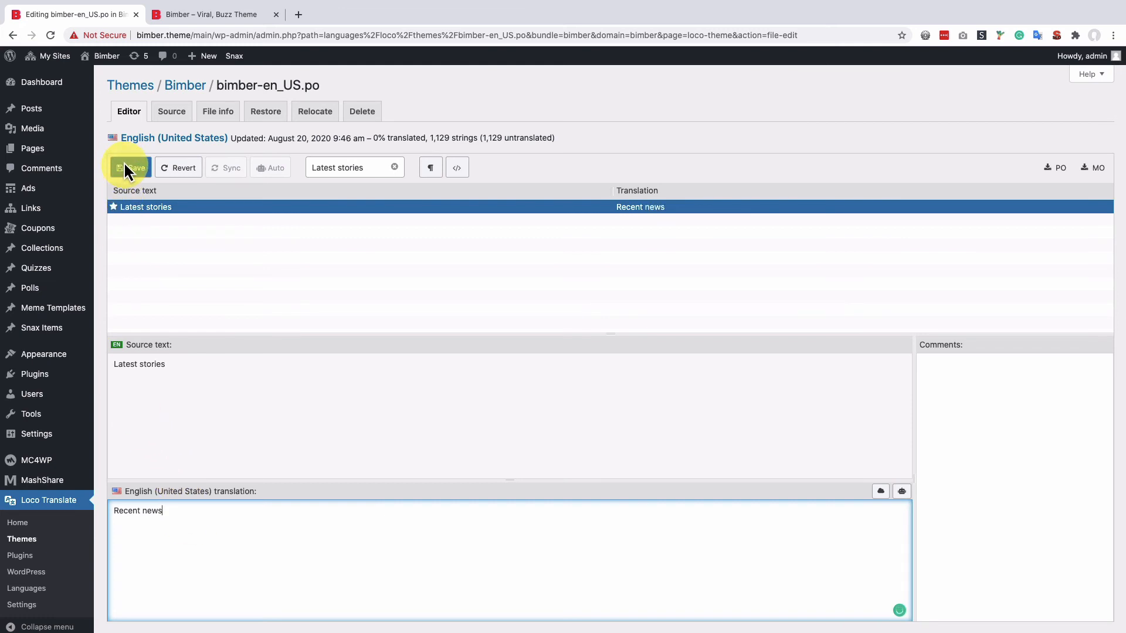
pyautogui.click(130, 168)
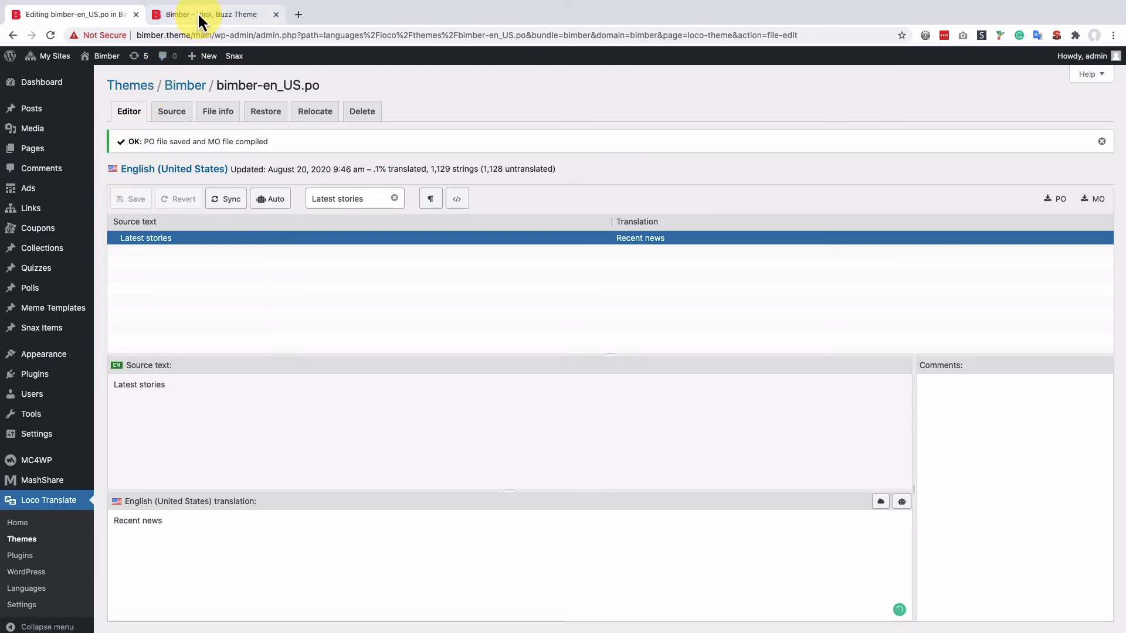
# Step: Return to the 'Bimber – Viral, Buzz Theme' homepage tab and reload it
pyautogui.click(208, 14)
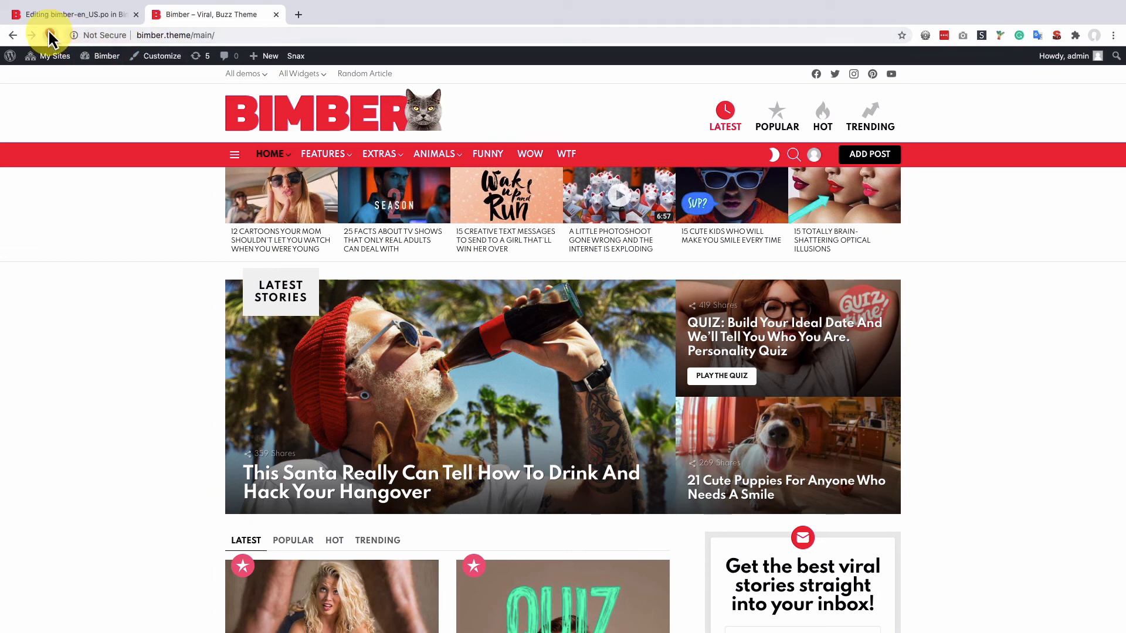
pyautogui.click(51, 36)
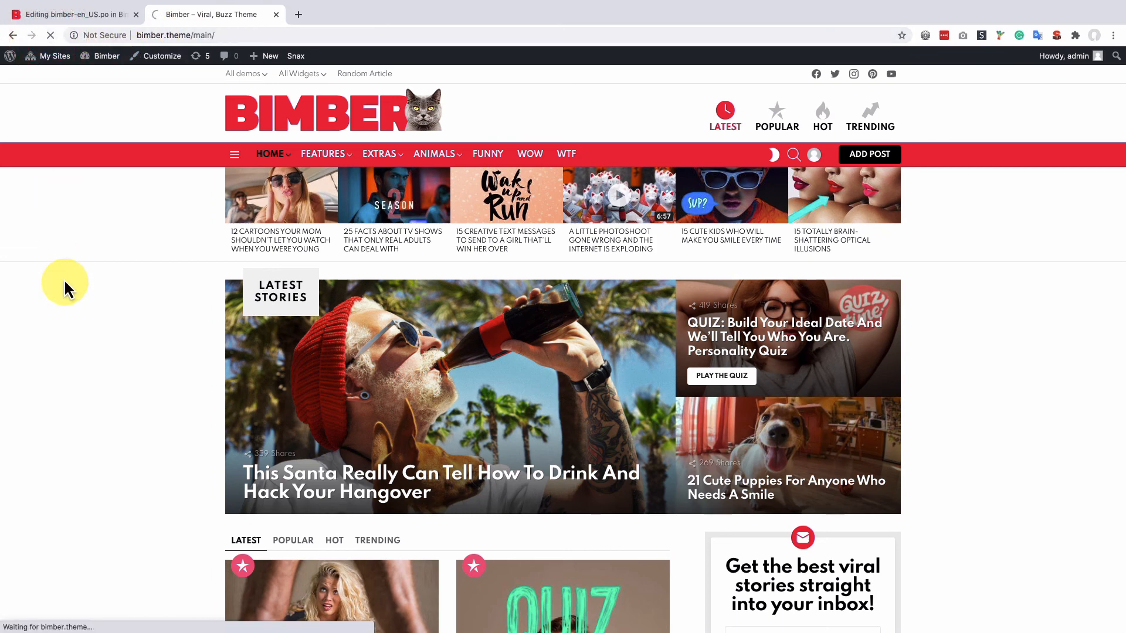